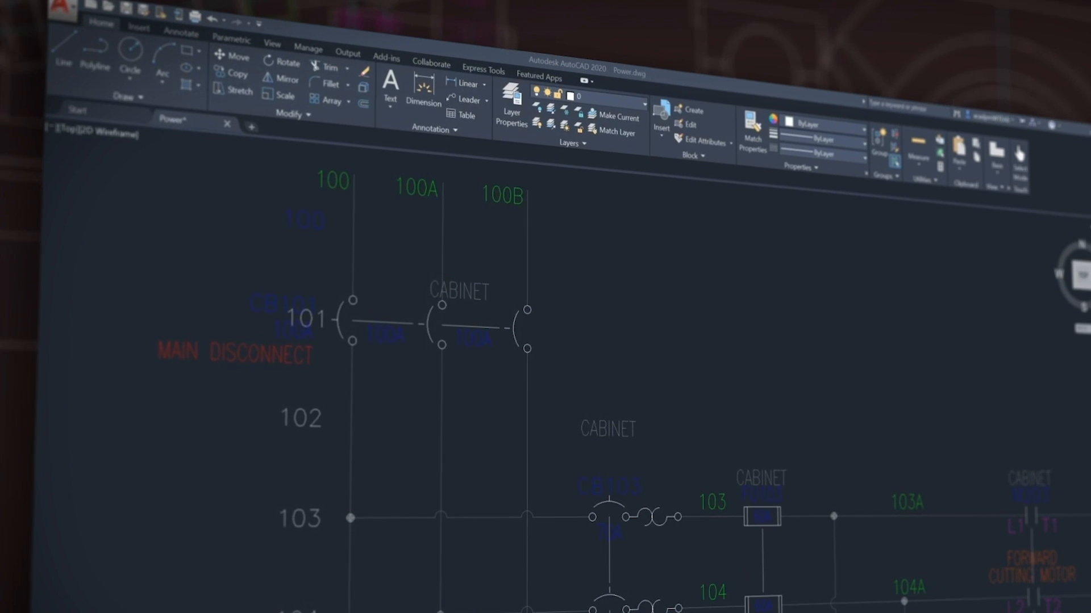
Show the application menu with recent documents listing Power.dwg
left_click(70, 14)
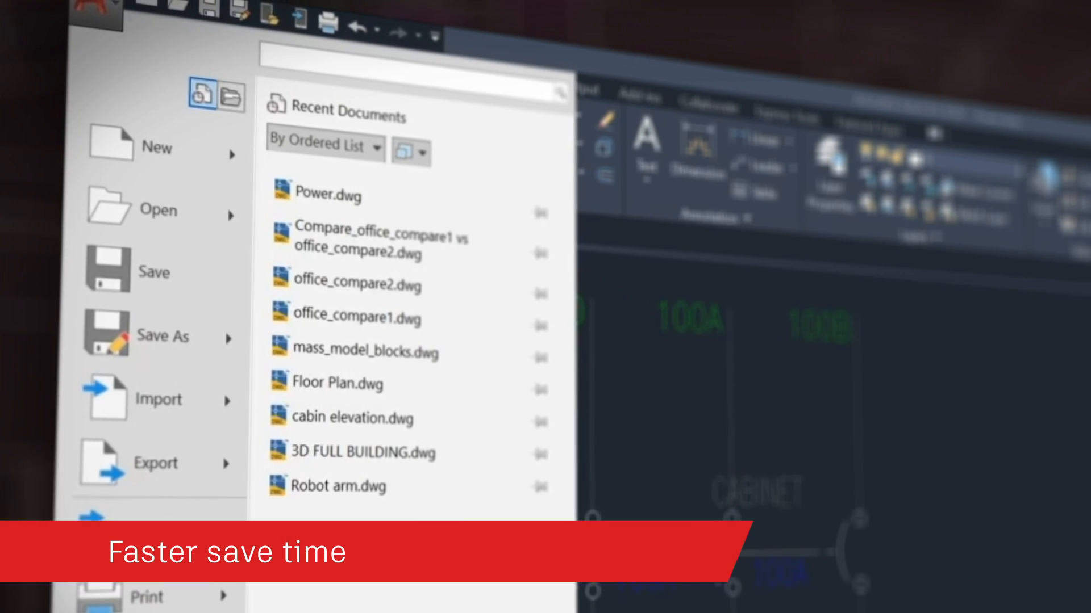